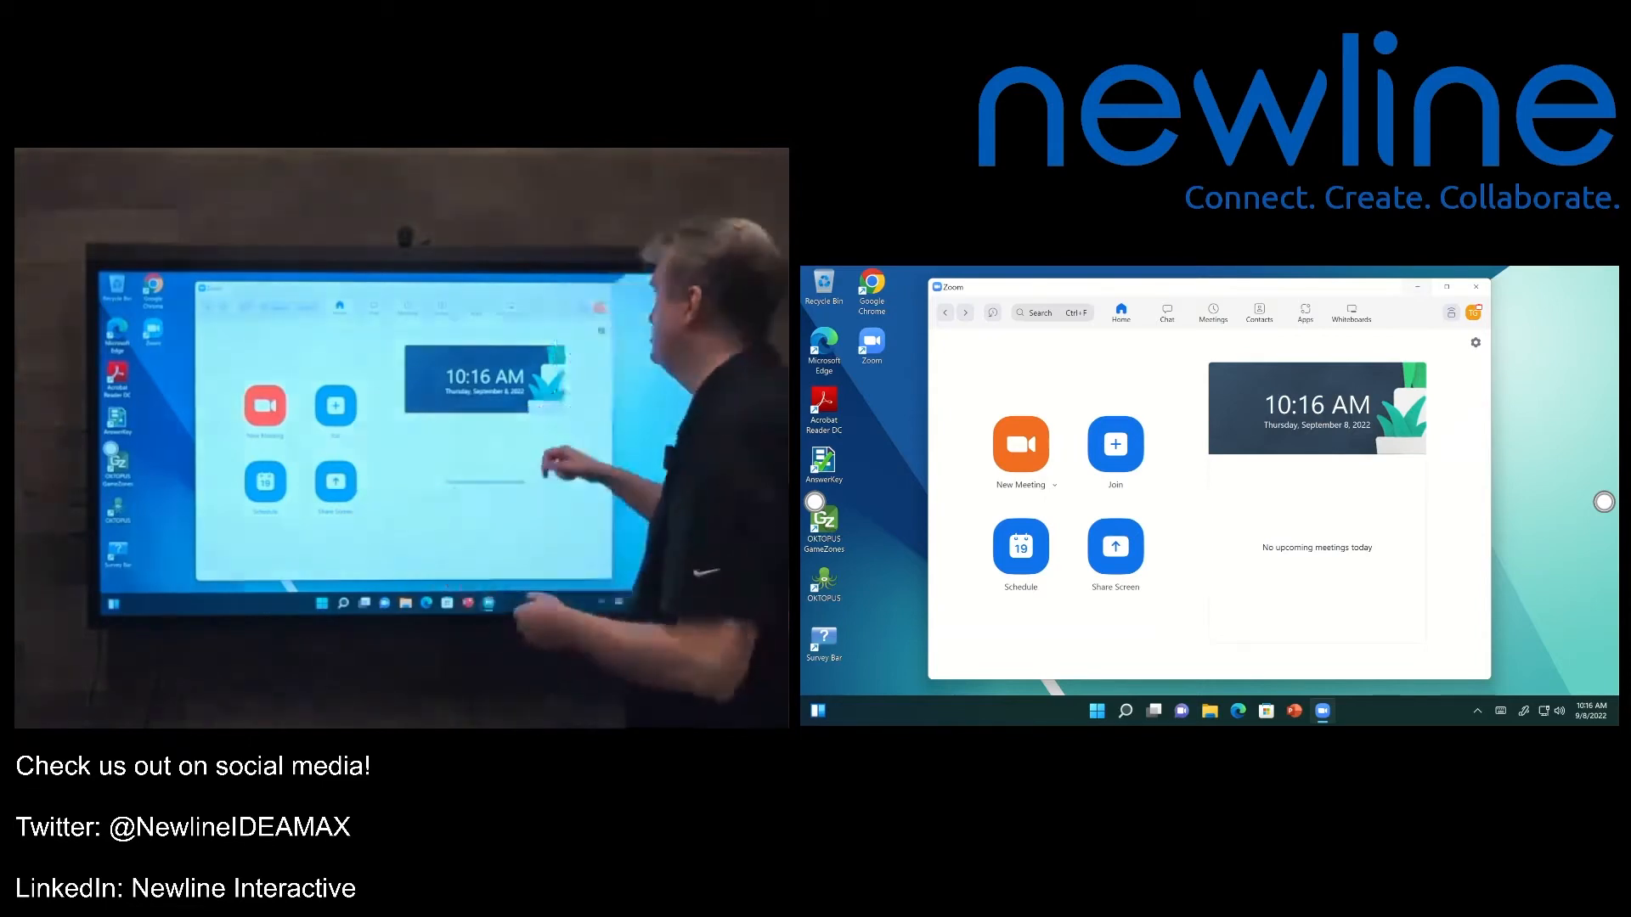
Open Zoom Settings from the home screen gear icon, landing on General.
{"action": "left_click", "coordinate": [1475, 342]}
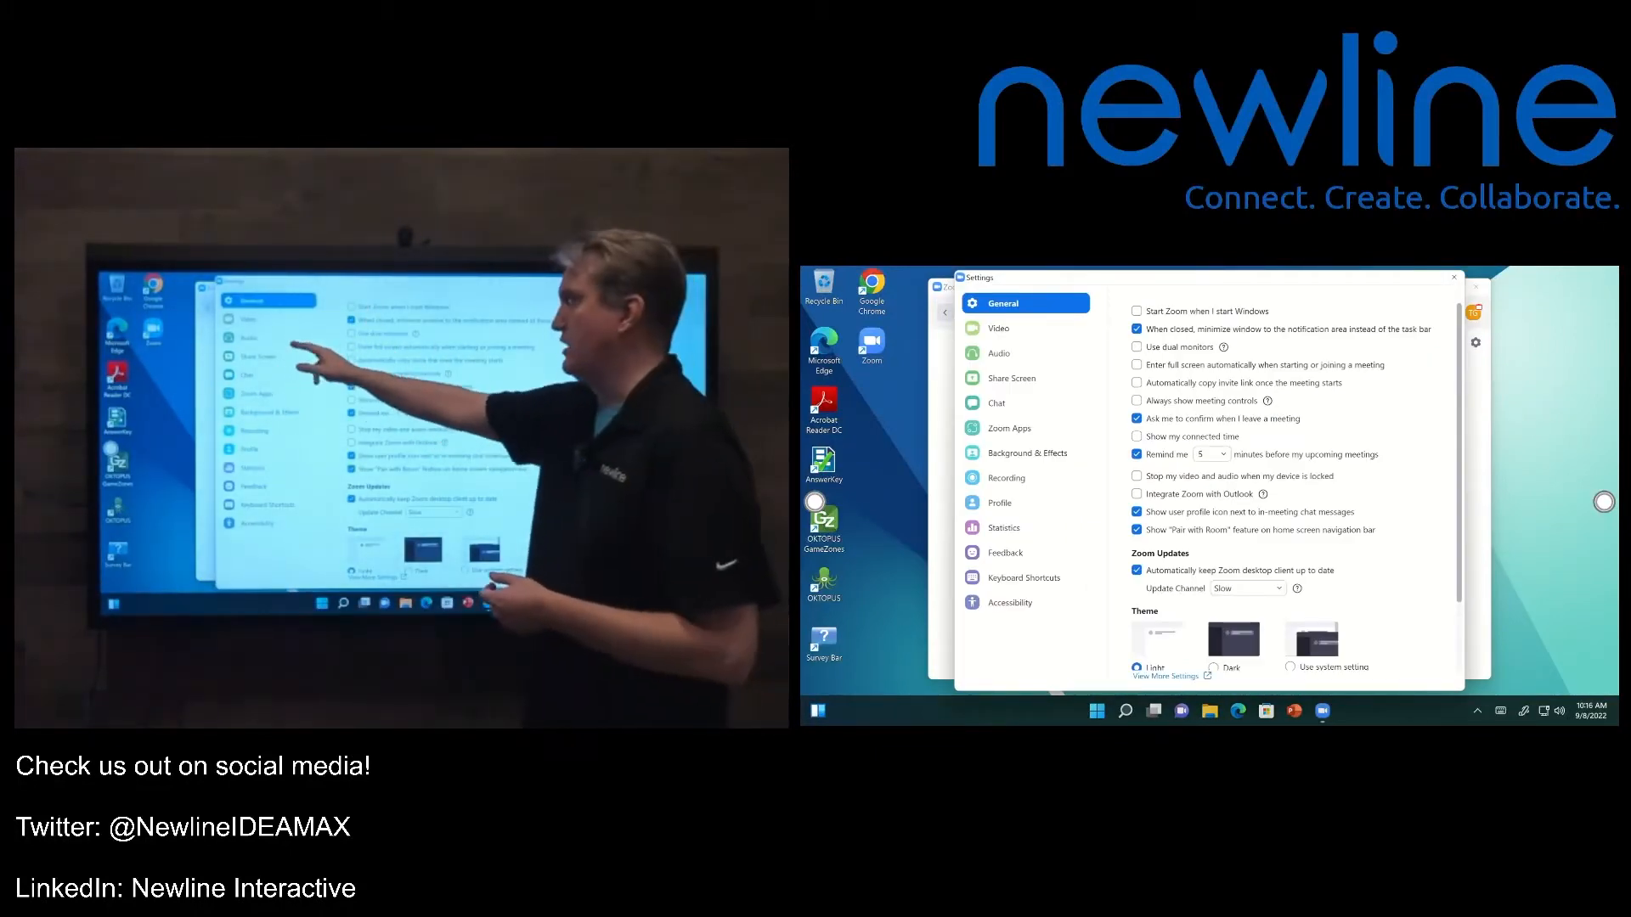
Show the Video settings with the live newline FLEX 4K camera preview.
{"action": "left_click", "coordinate": [999, 328]}
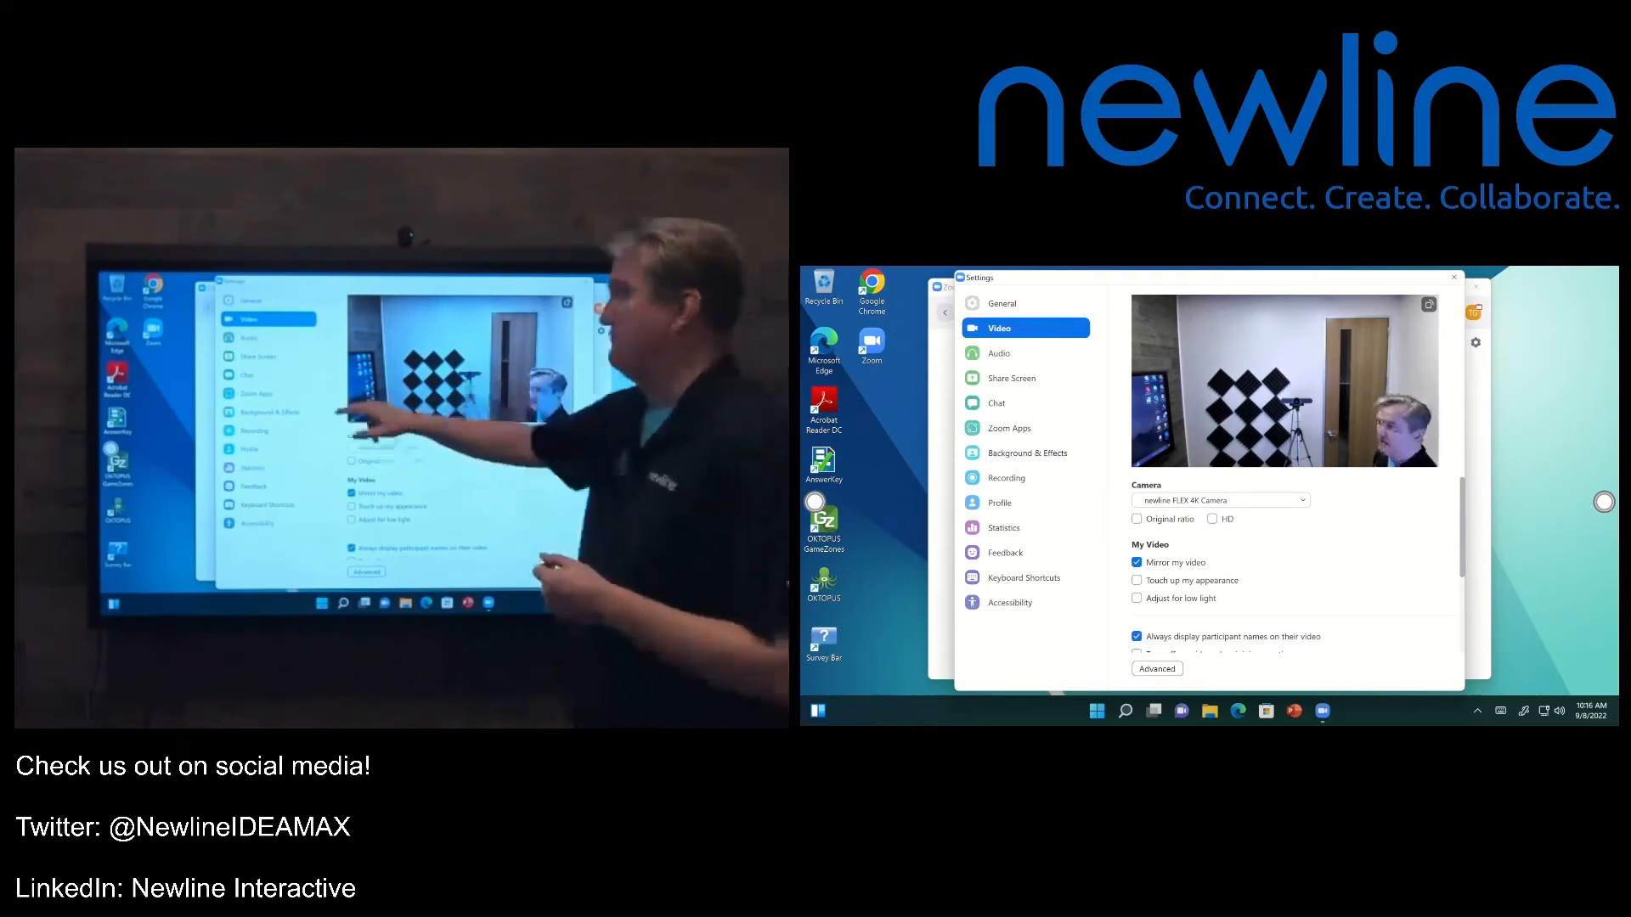
{"action": "left_click", "coordinate": [999, 353]}
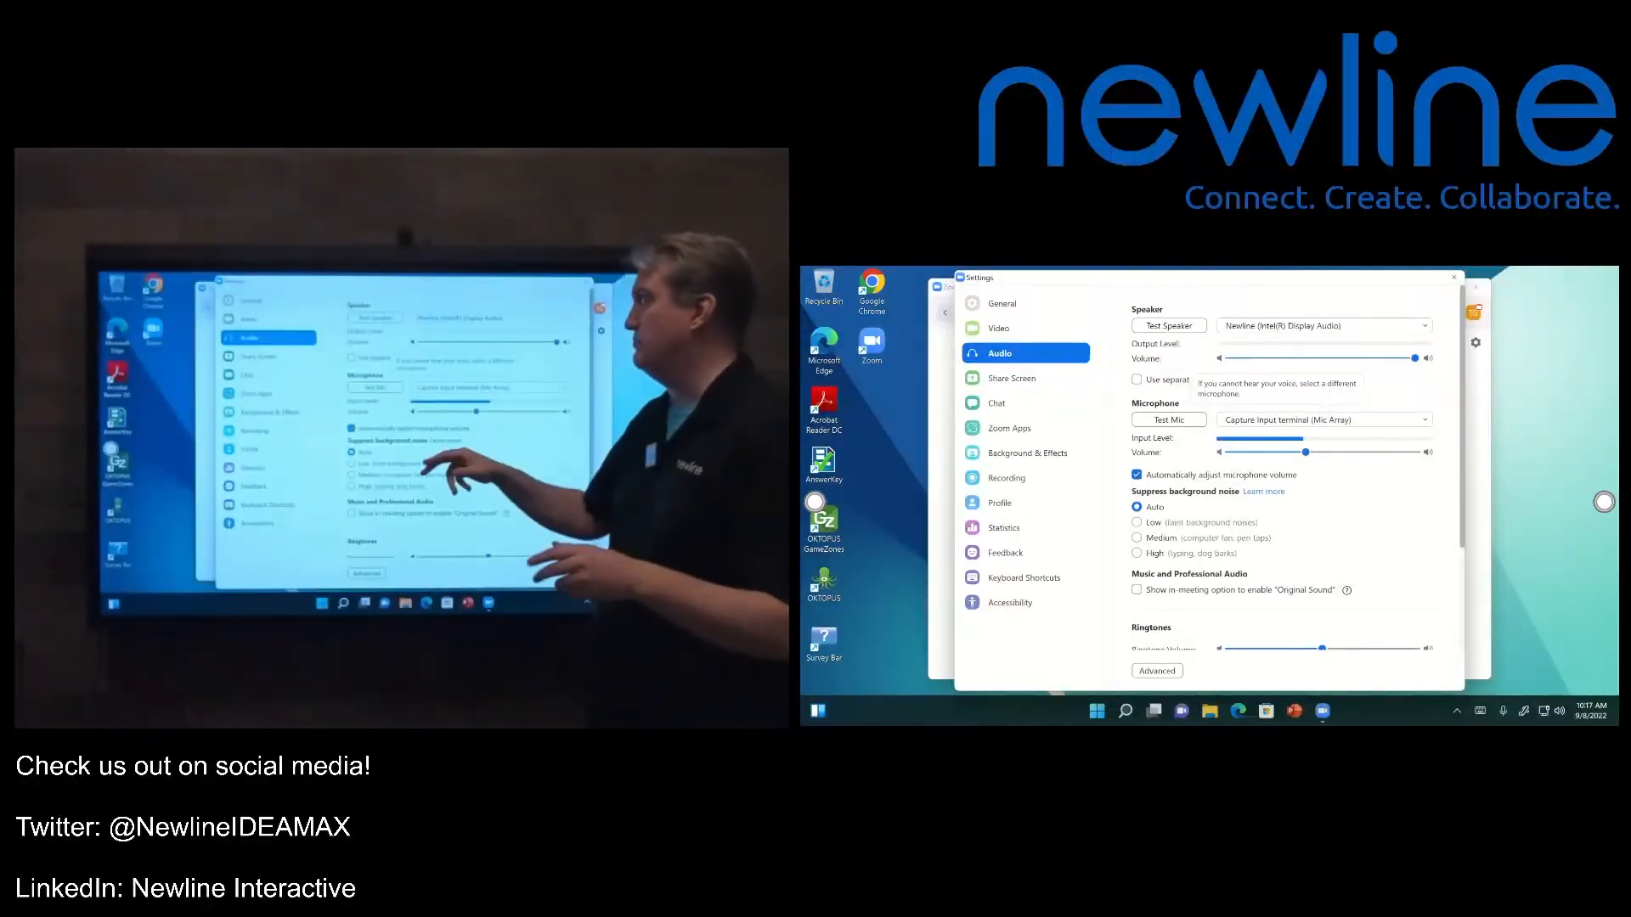
Play a speaker test tone through Newline (Intel(R) Display Audio) and check output level.
{"action": "left_click", "coordinate": [1167, 326]}
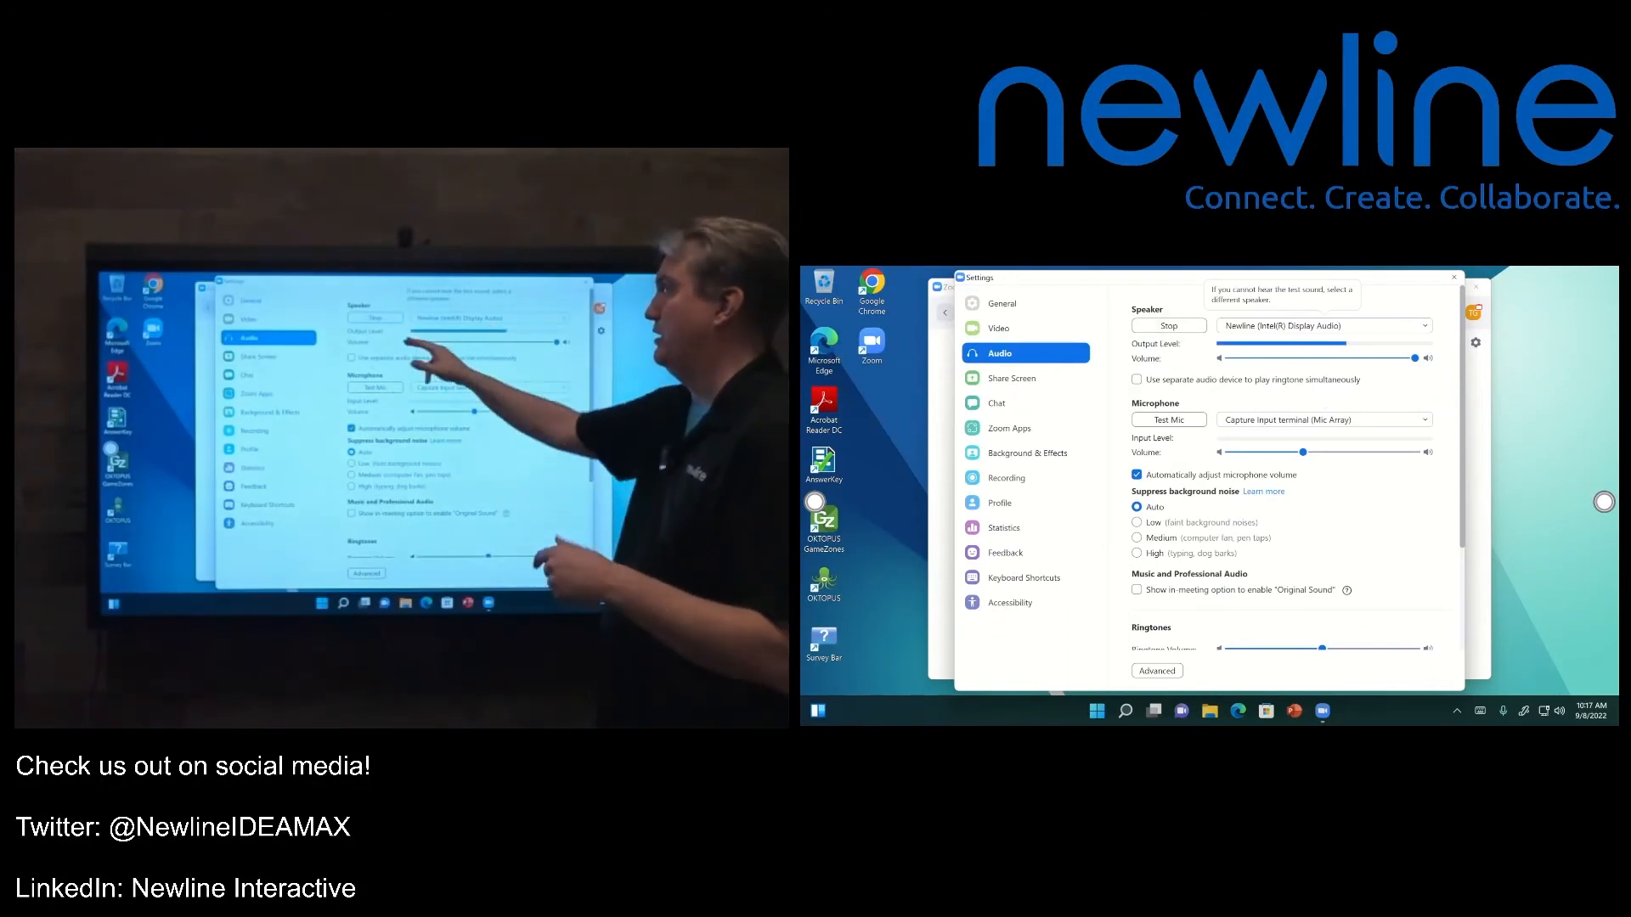